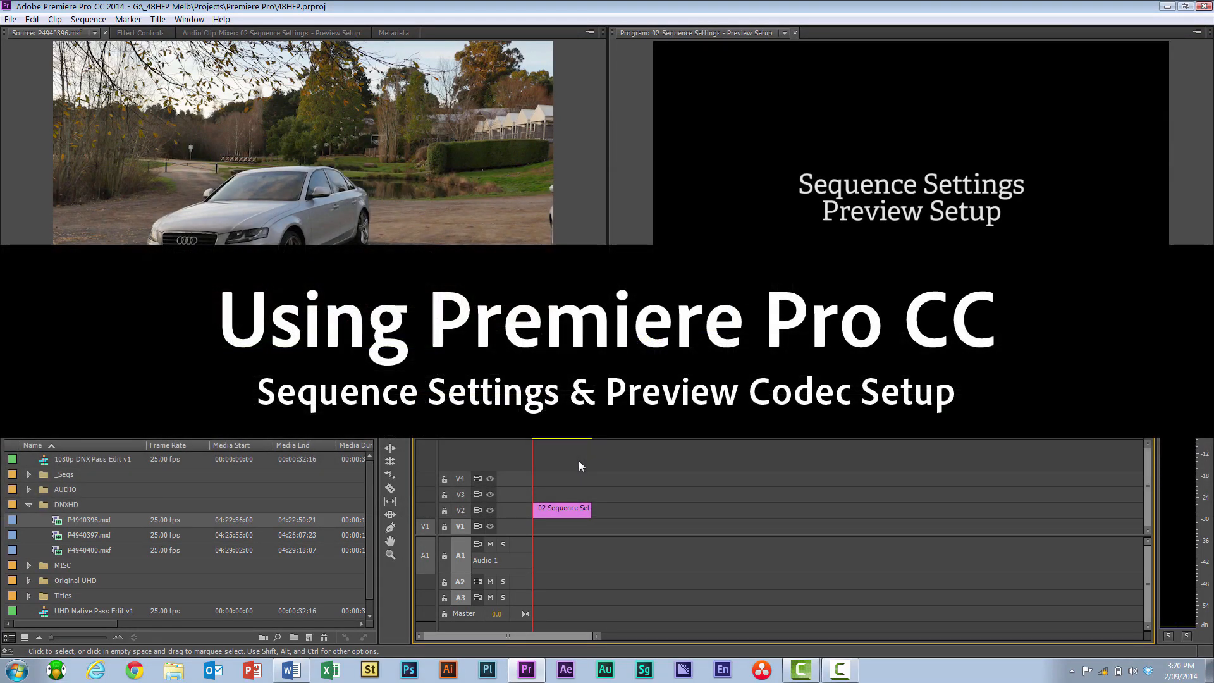
mouse_move(568, 463)
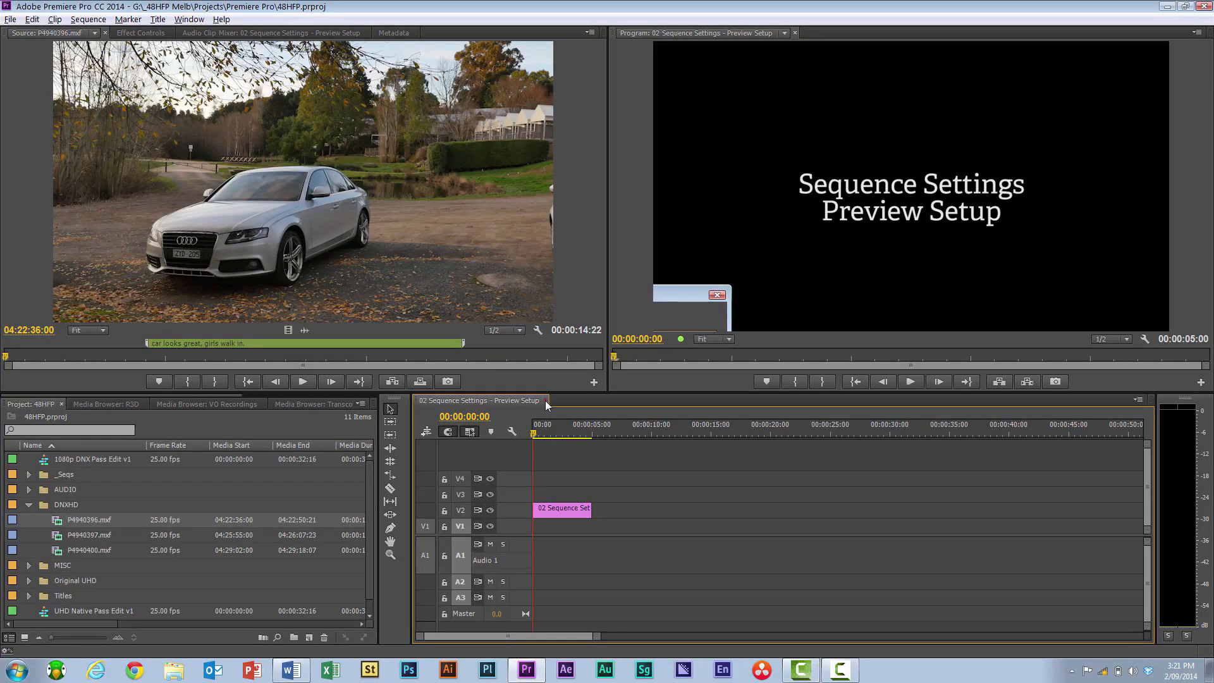
Close the '02 Sequence Settings - Preview Setup' sequence so no sequence remains open.
click(543, 401)
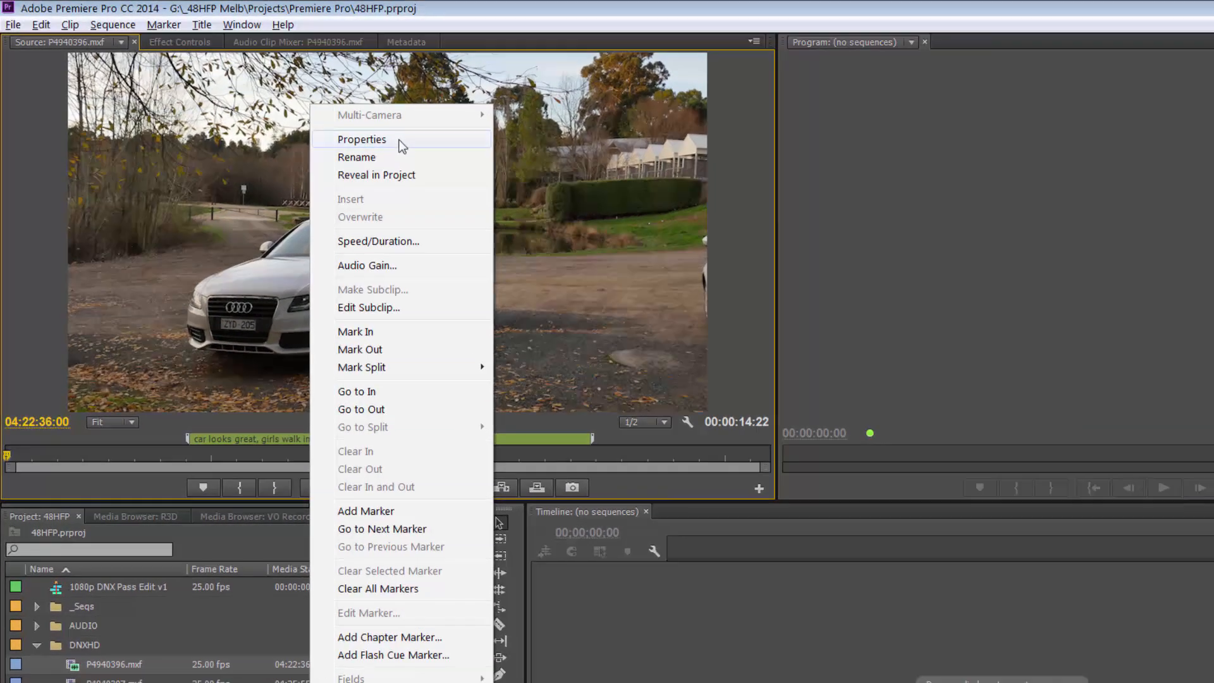
Show Properties for P4940396.mxf: DNxHD 1080p 145 8-bit, 1920x1080, 25 fps.
click(363, 139)
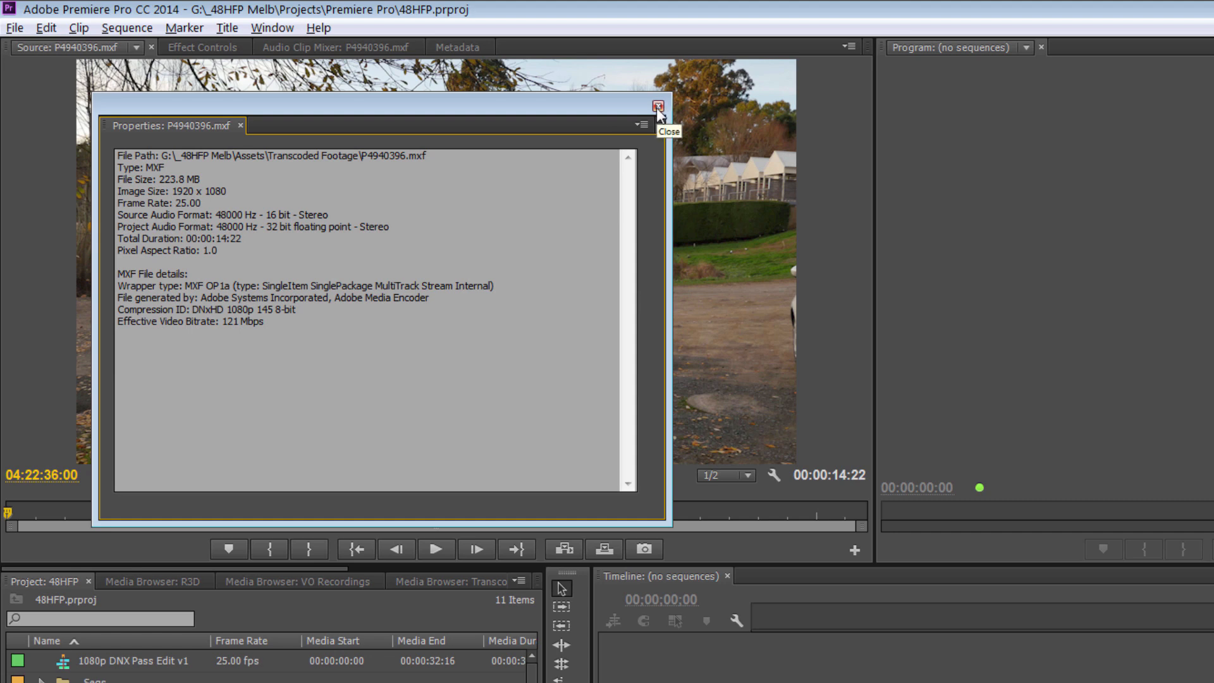
Close Properties and rename the new P4940396 sequence to 'Name of Edit'.
click(658, 107)
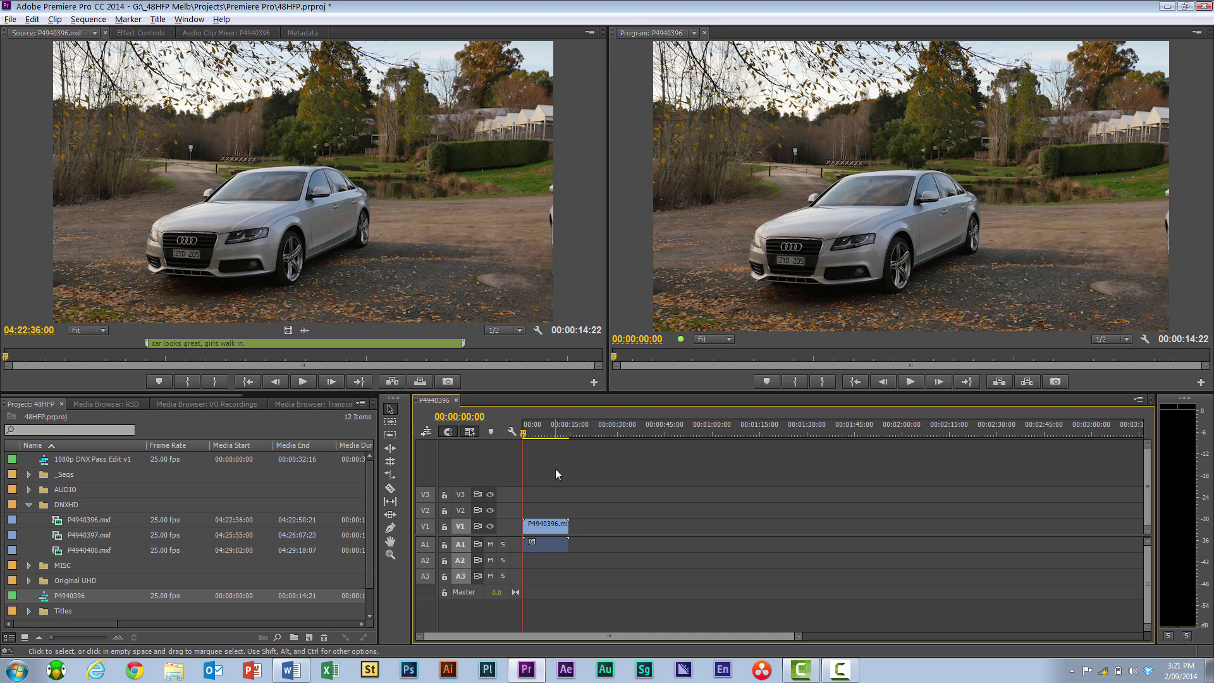
mouse_move(545, 459)
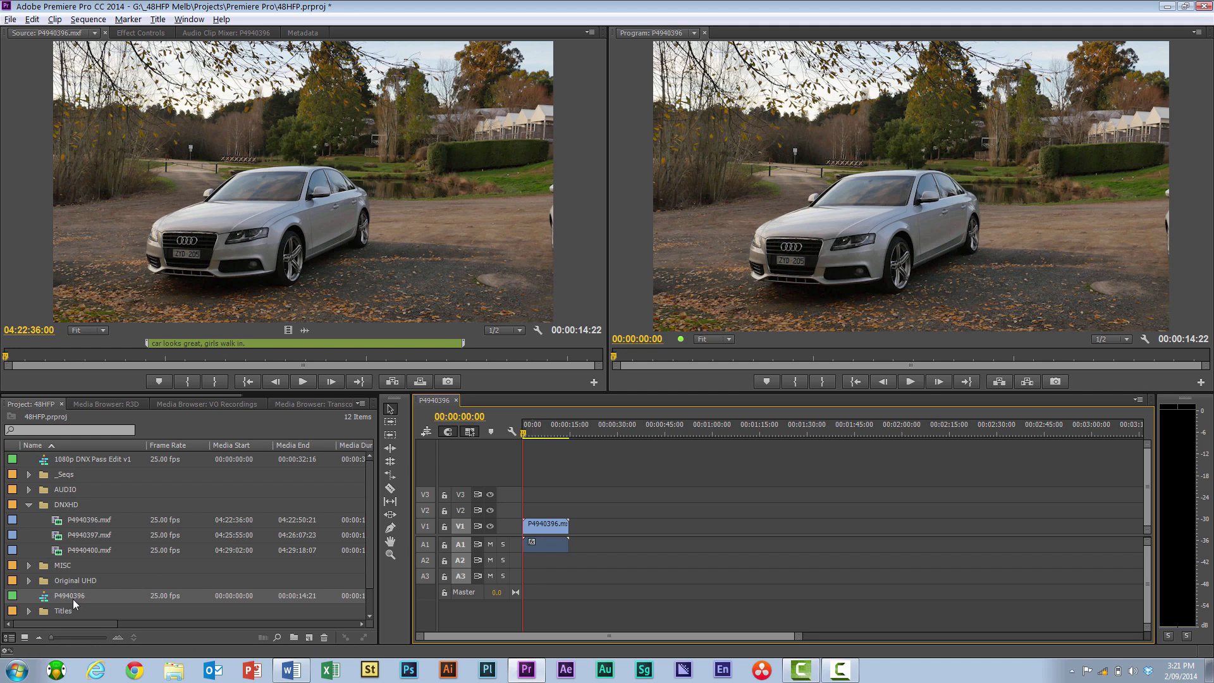
double_click(68, 595)
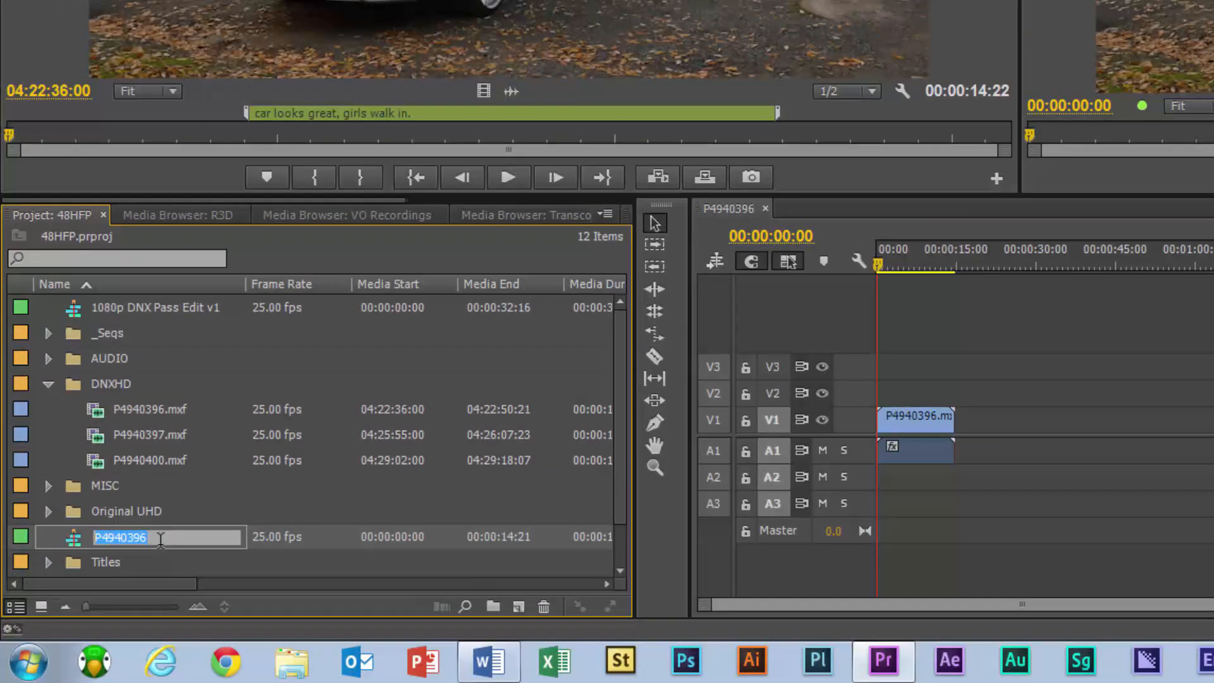
text(N)
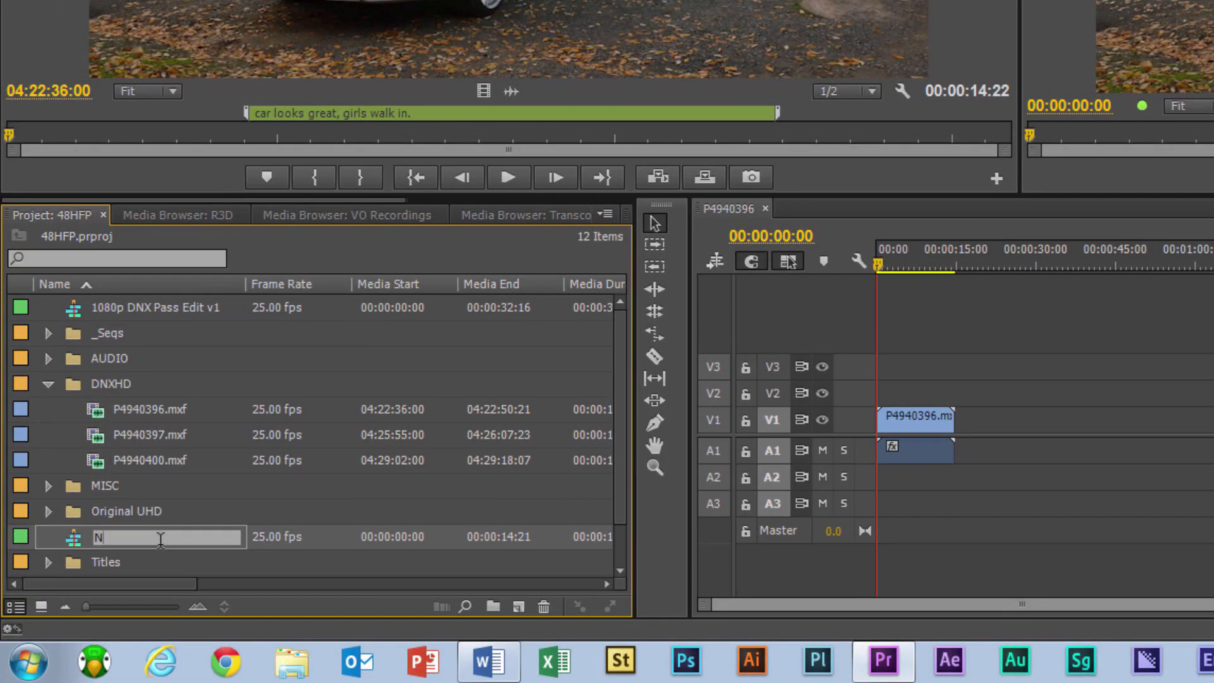
text(Name of Edit)
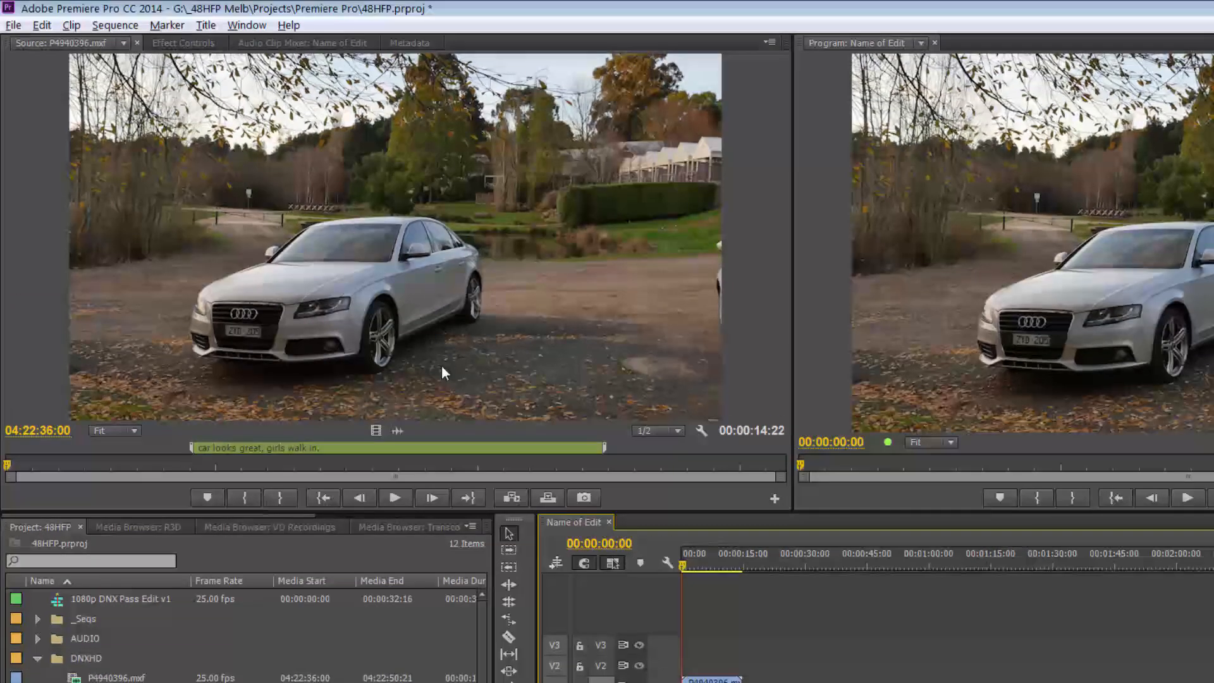
Set Sequence Settings to DNX 1080p editing mode, keeping DNX 120 1080p 25 preview format.
click(115, 25)
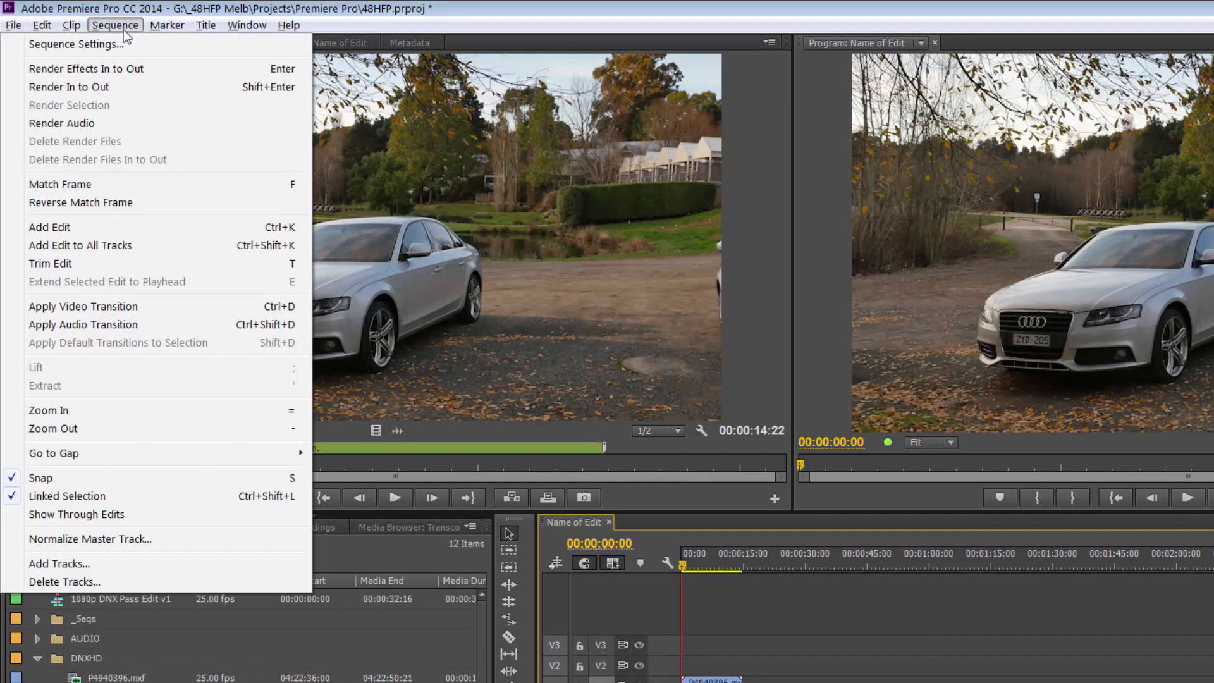
click(76, 43)
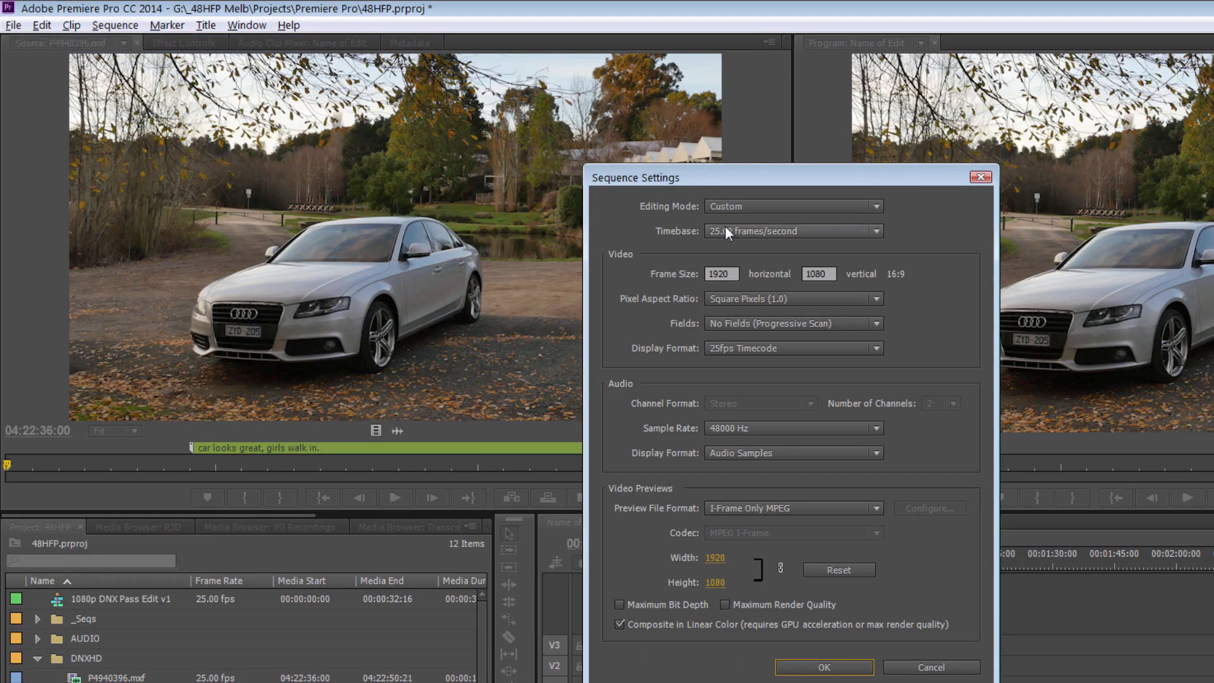
click(792, 206)
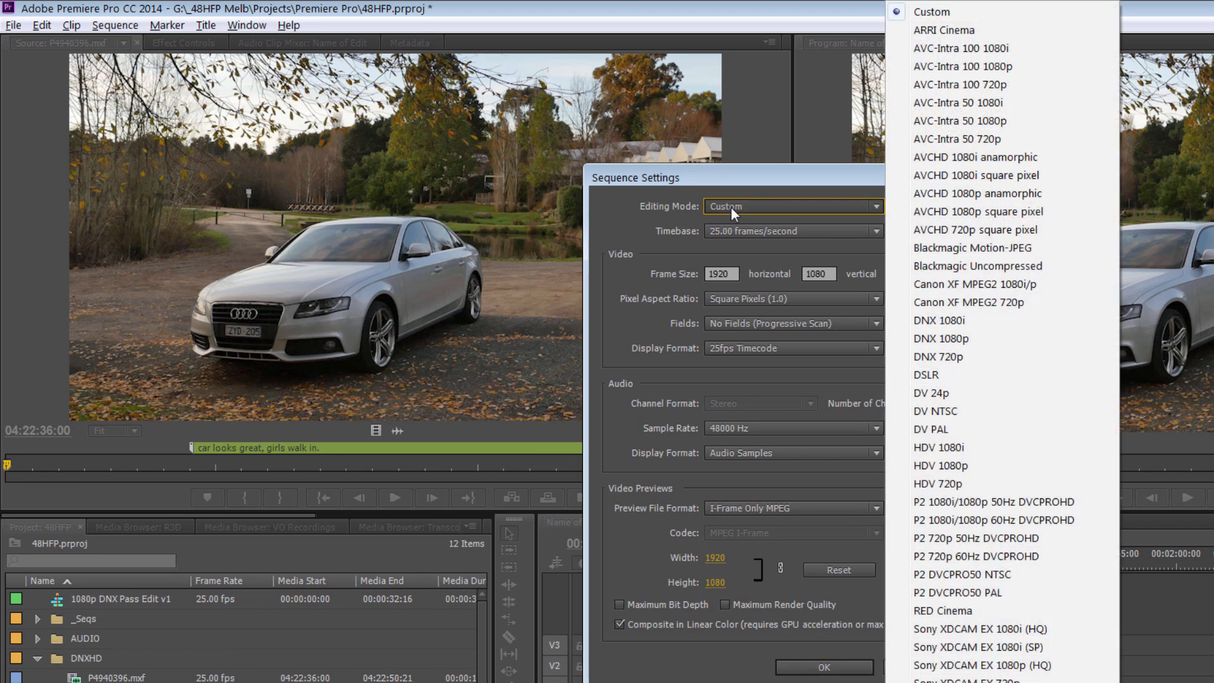
mouse_move(985, 320)
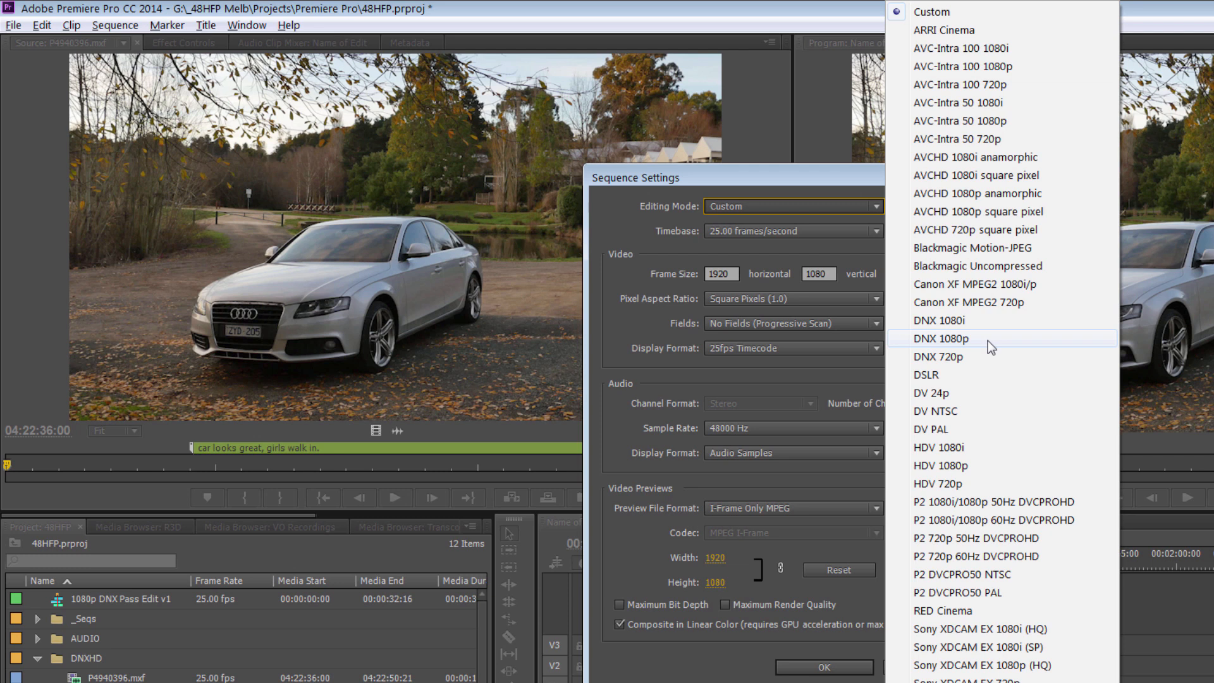
click(940, 338)
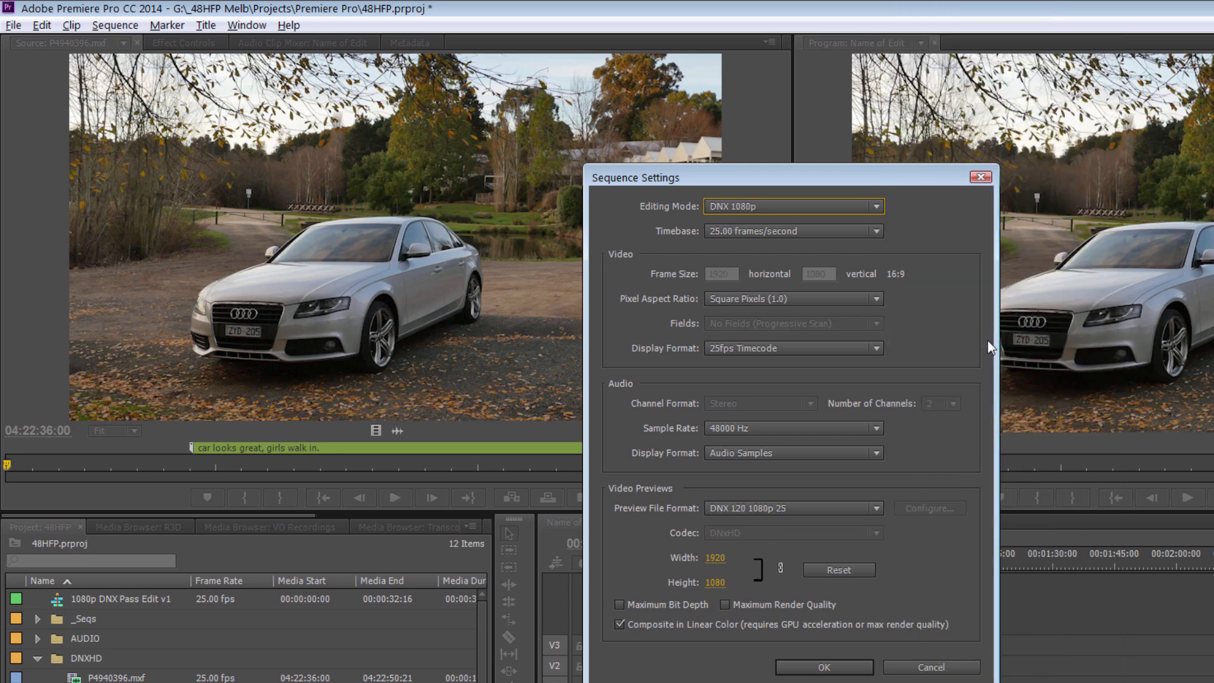
mouse_move(660, 519)
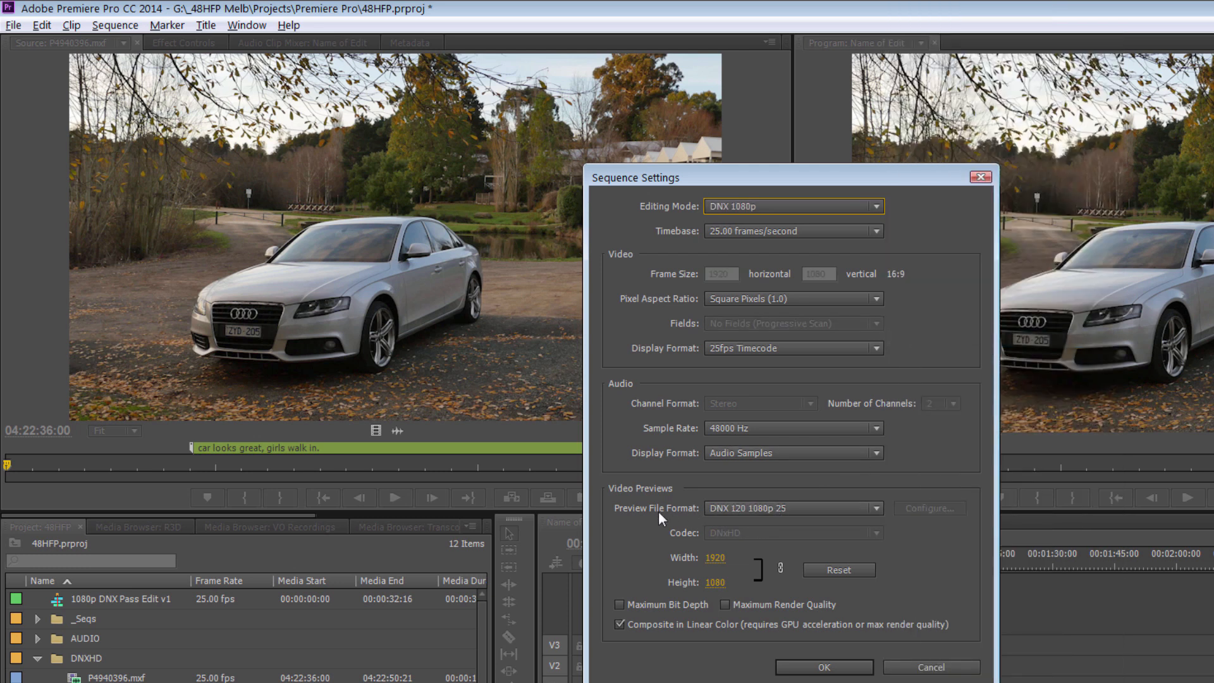
click(791, 508)
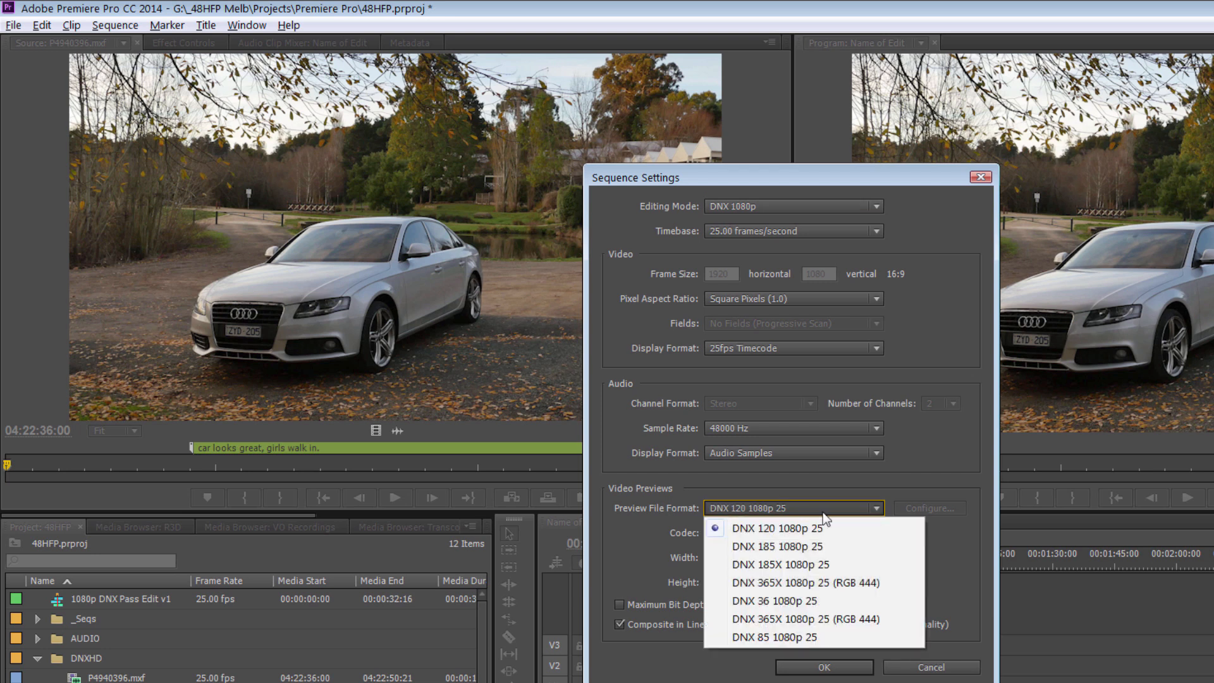
mouse_move(844, 530)
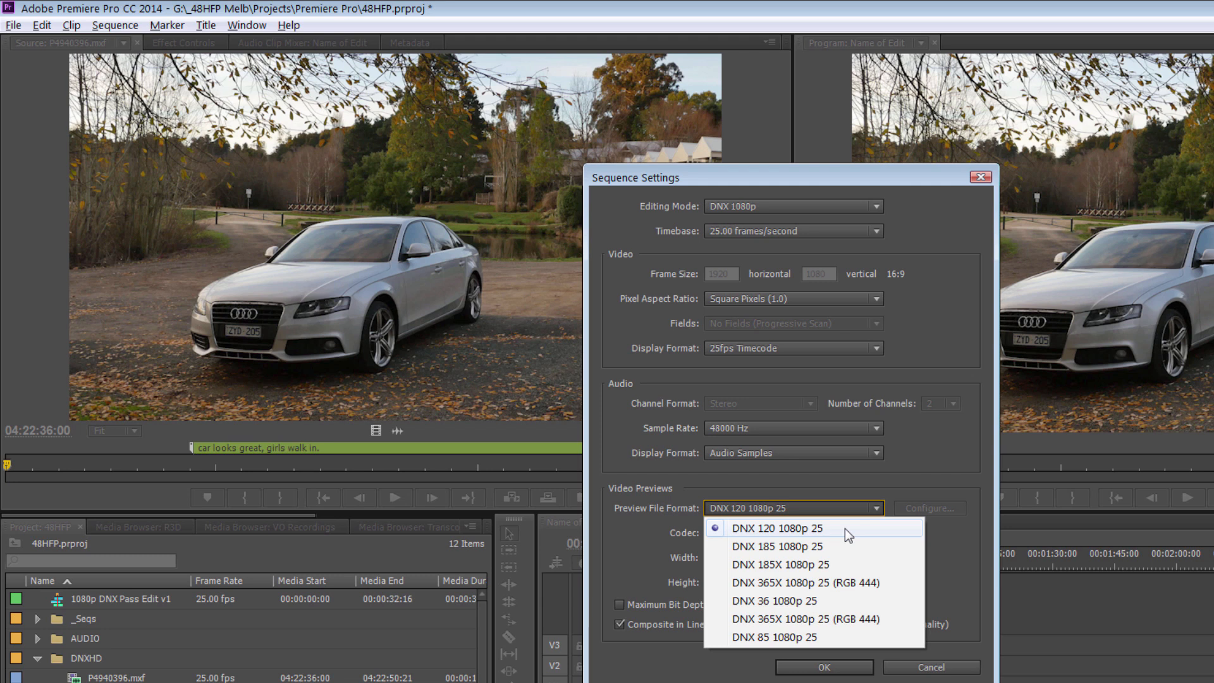
click(773, 528)
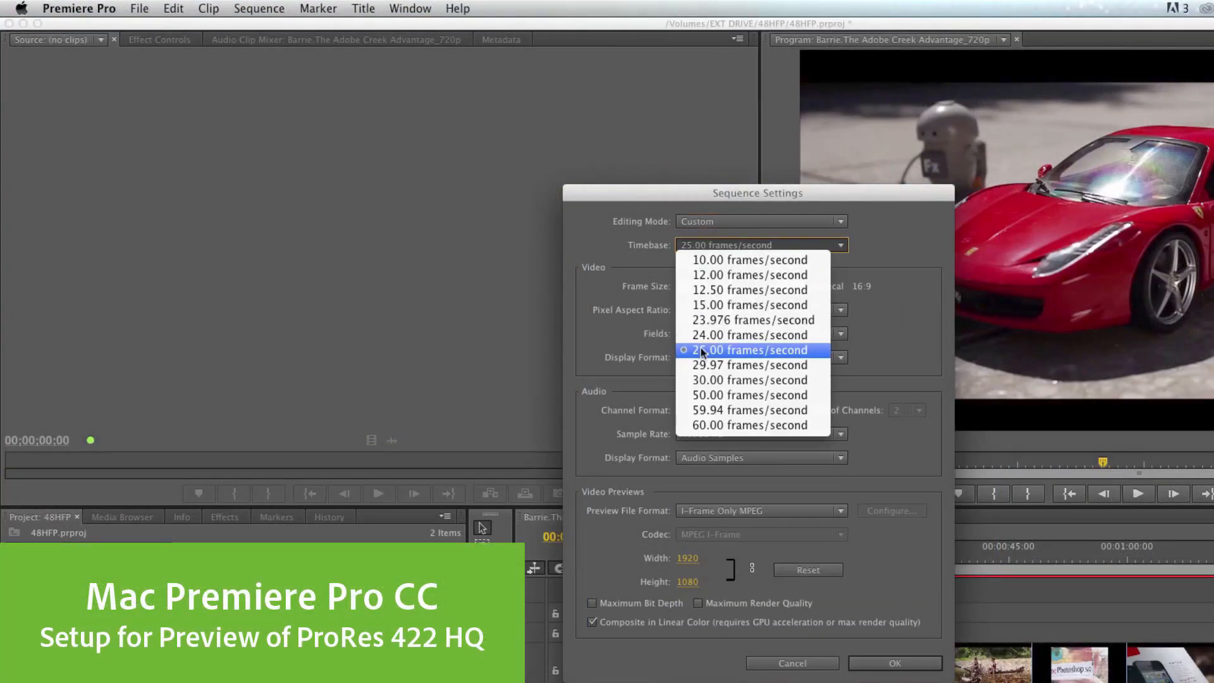
Set a 25 fps timebase with ProRes 422 HQ previews and tick Match Sequence Settings for export.
click(748, 350)
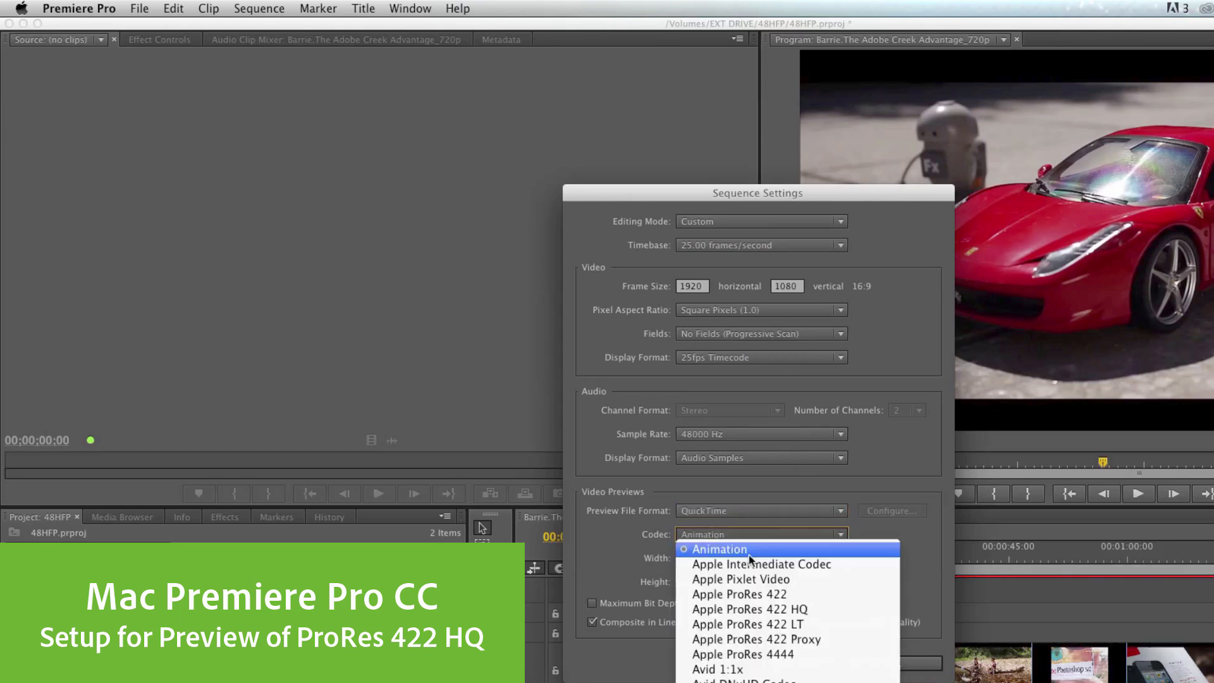
click(749, 608)
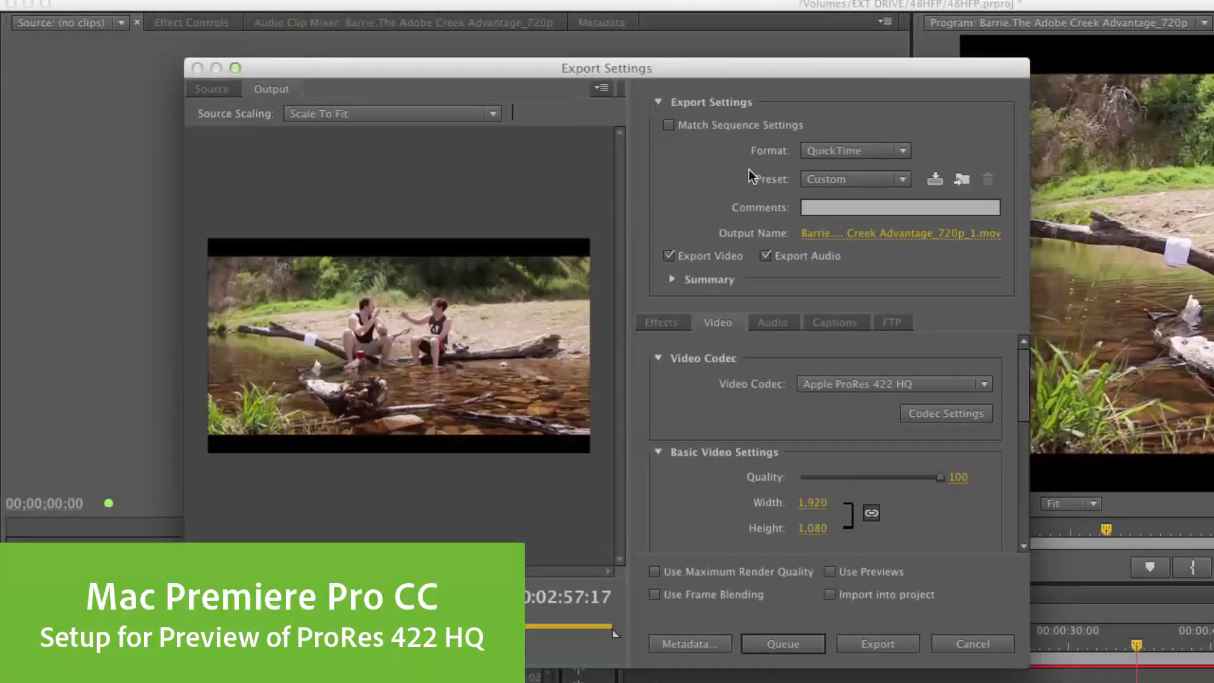
click(668, 125)
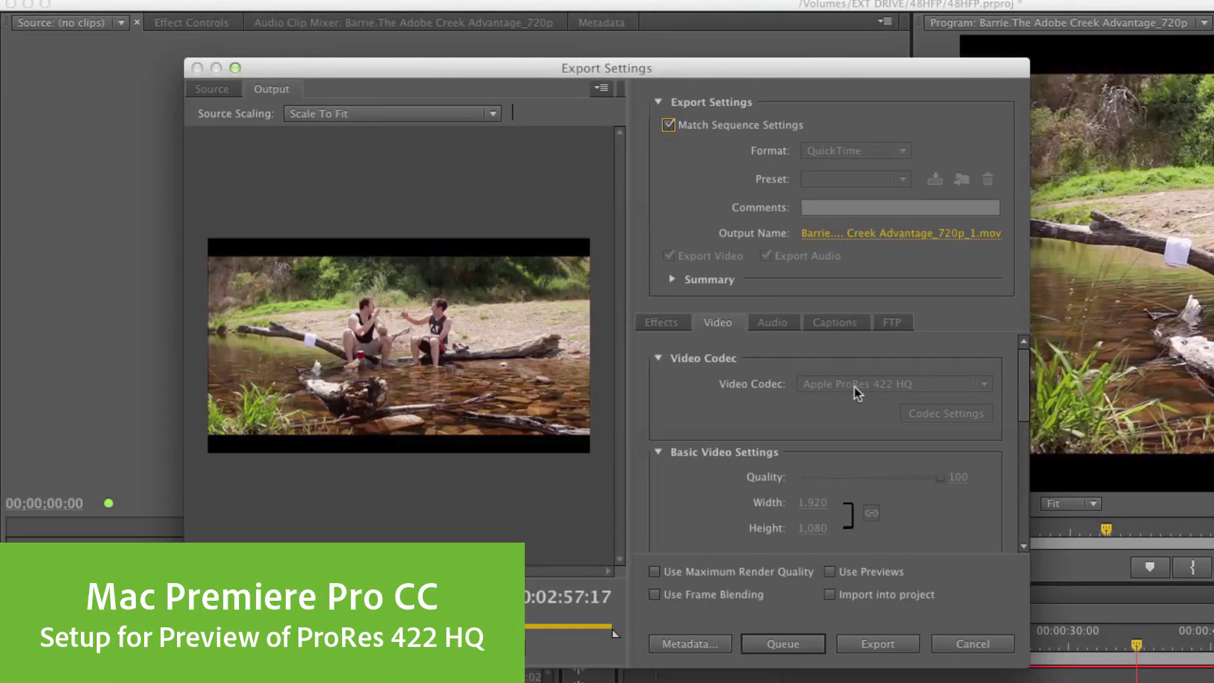
scroll(down, 3)
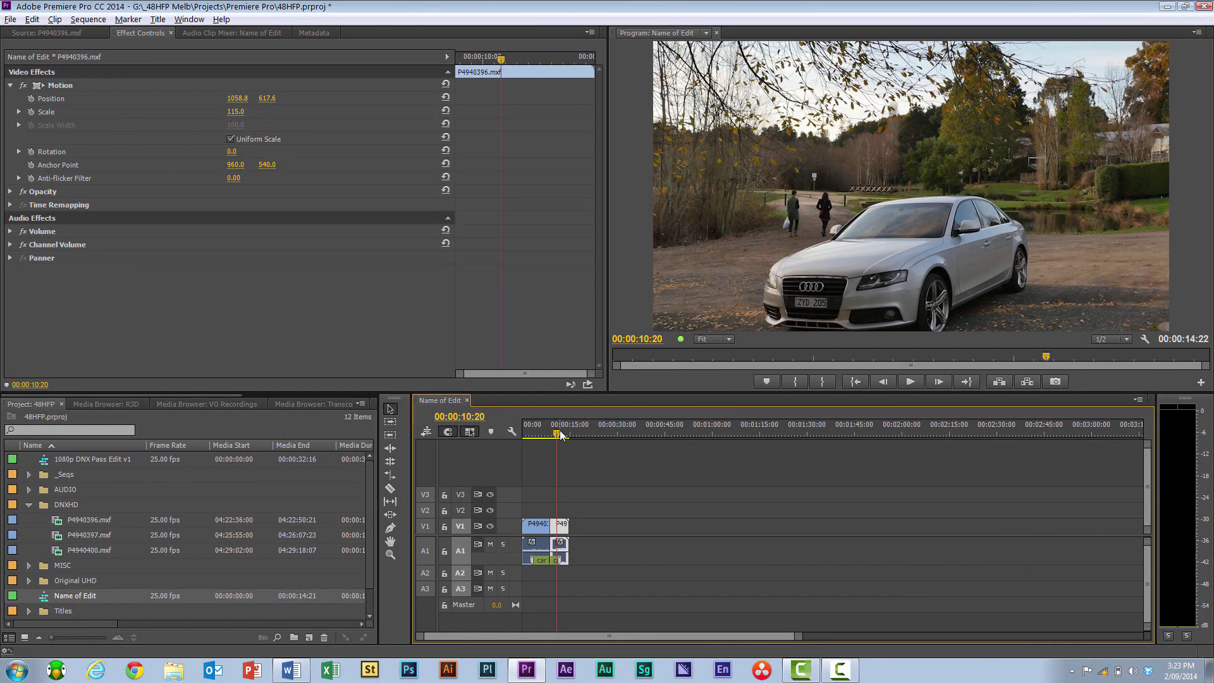
Render the Name of Edit sequence from in to out via the Sequence menu.
right_click(557, 434)
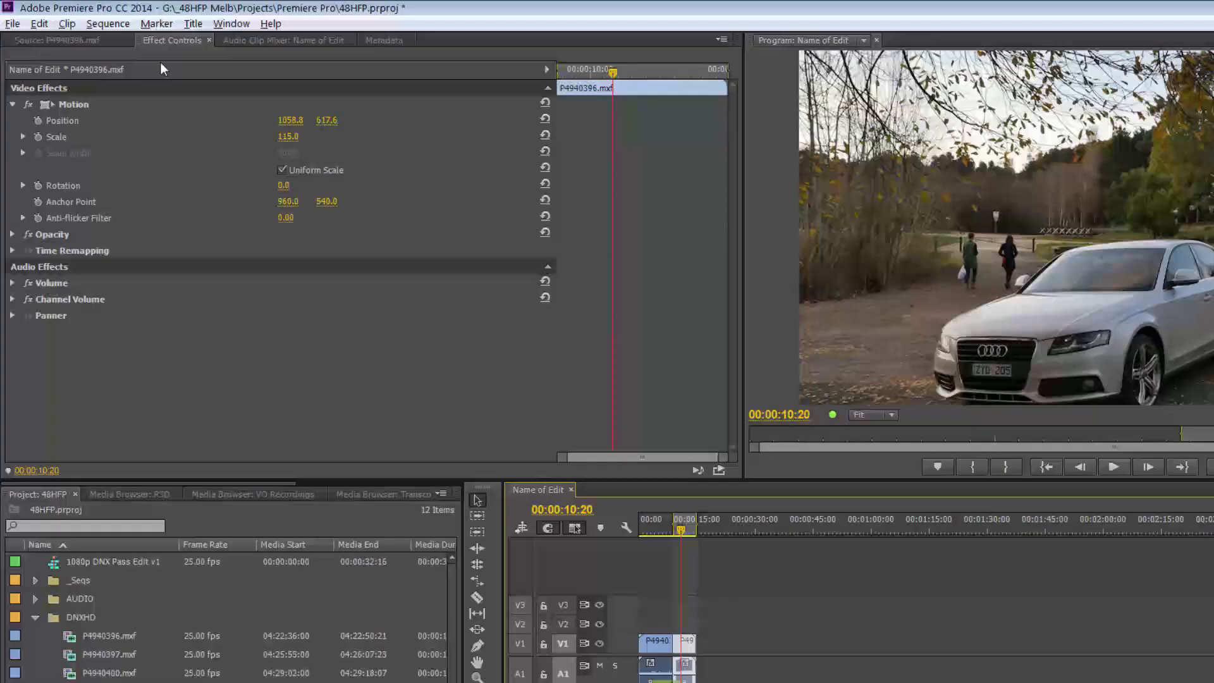
click(107, 23)
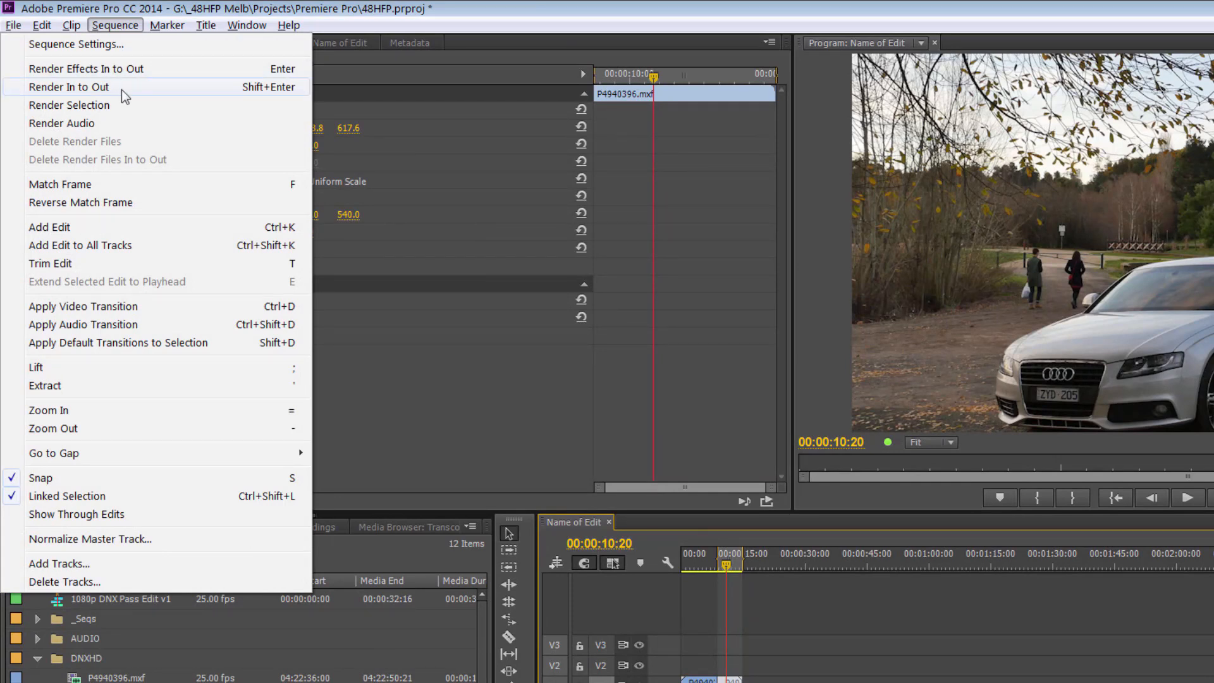
click(84, 68)
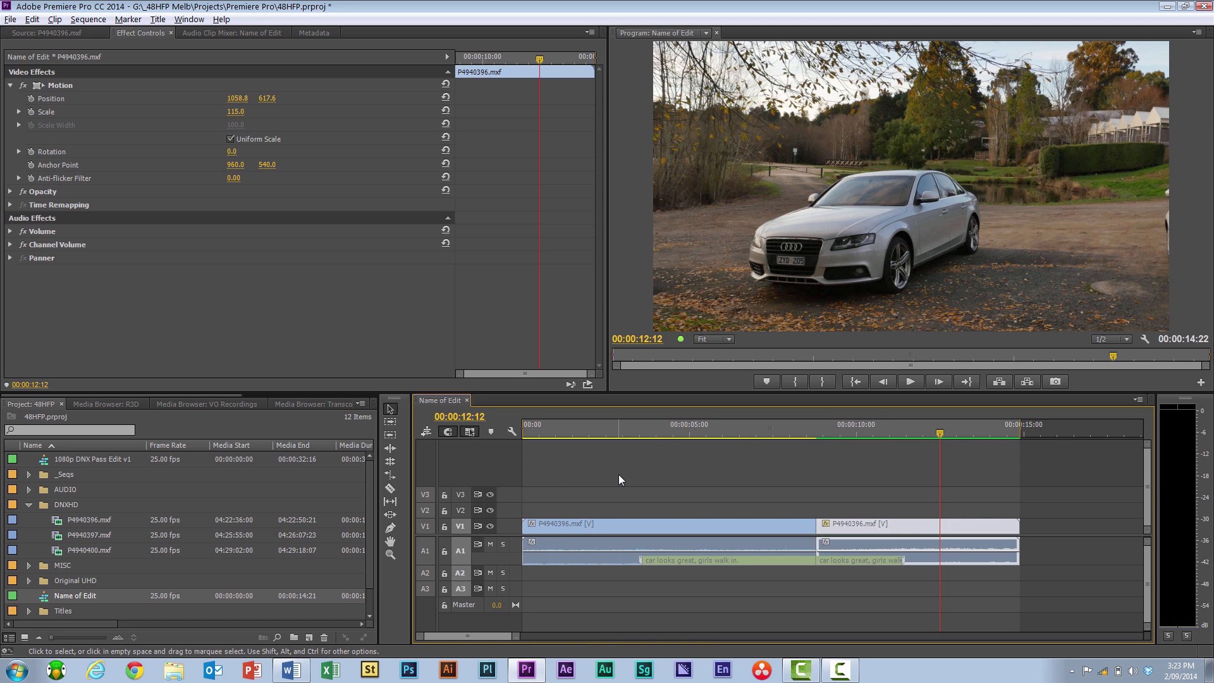
Start File > Export > Media with Match Sequence Settings ticked and review the Video settings.
click(10, 19)
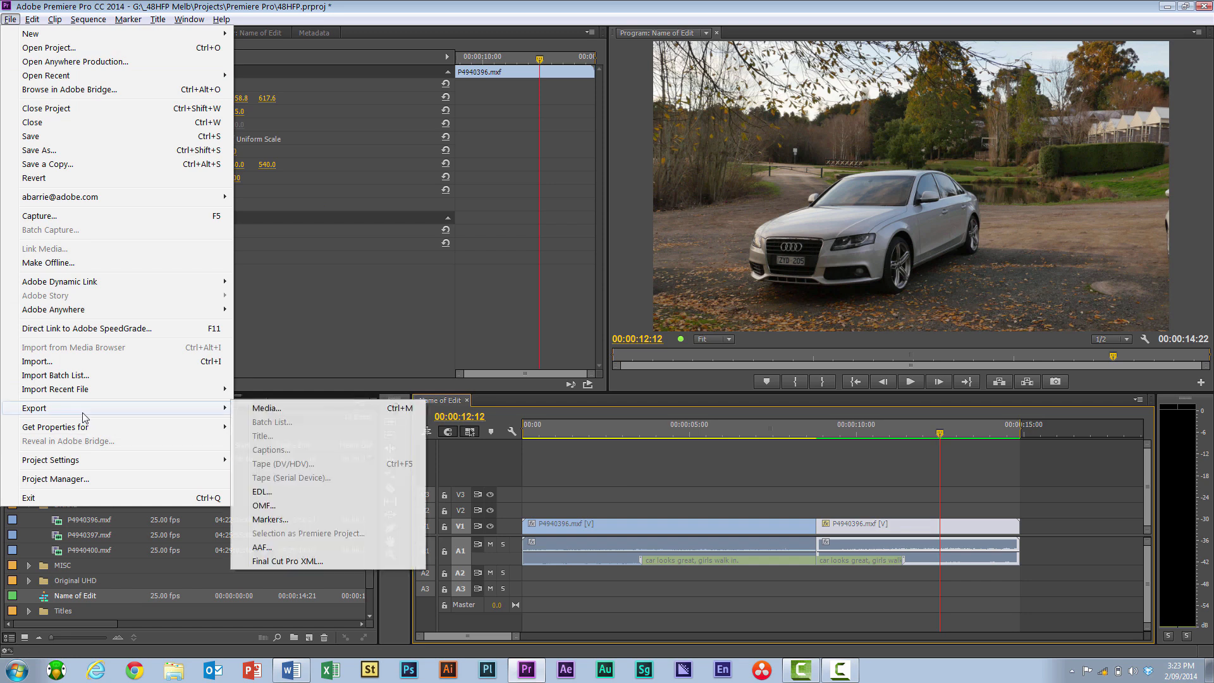
click(266, 409)
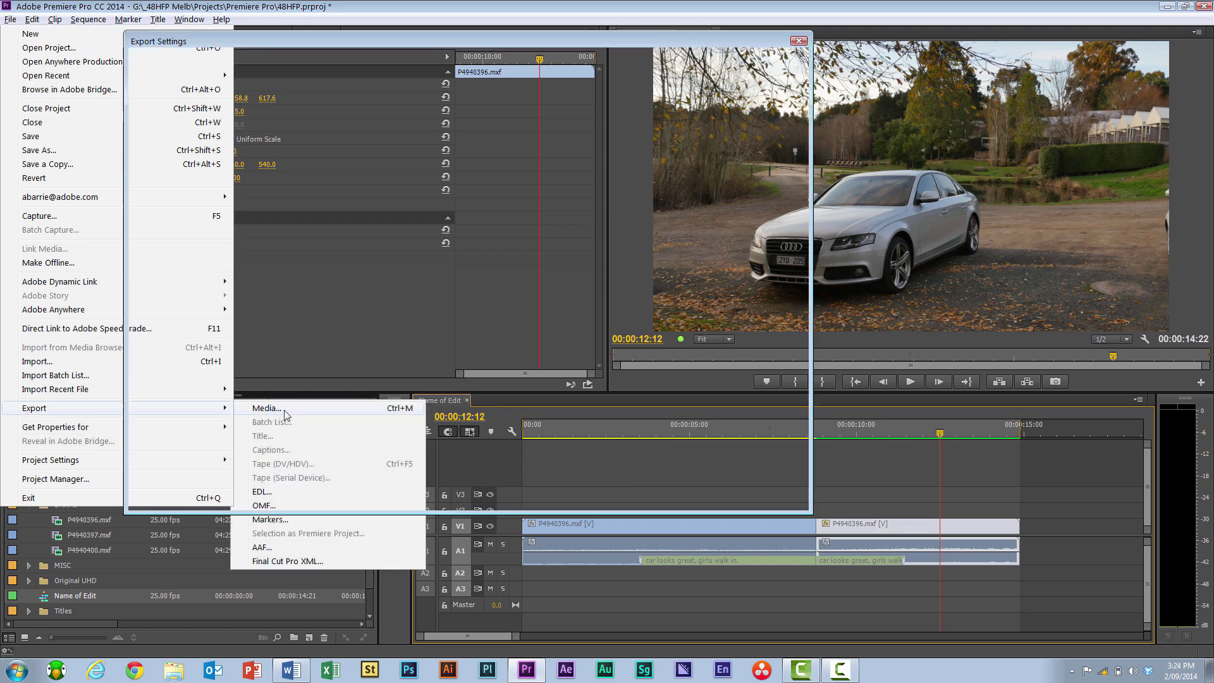
click(266, 408)
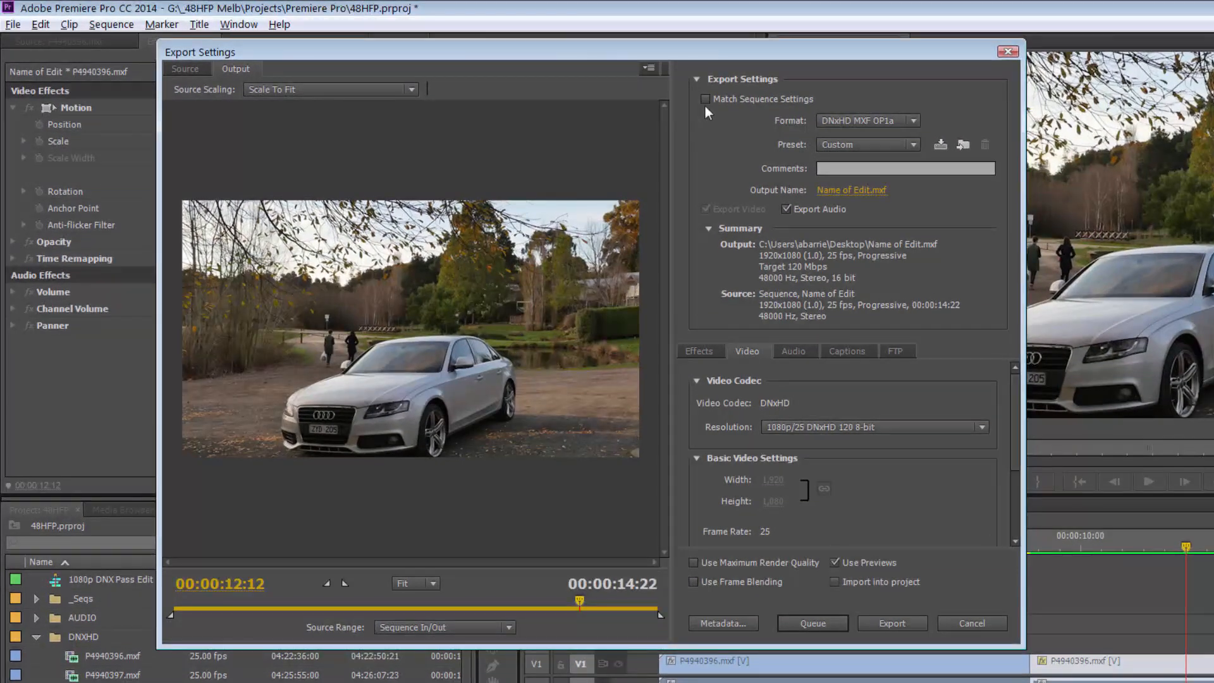
click(705, 99)
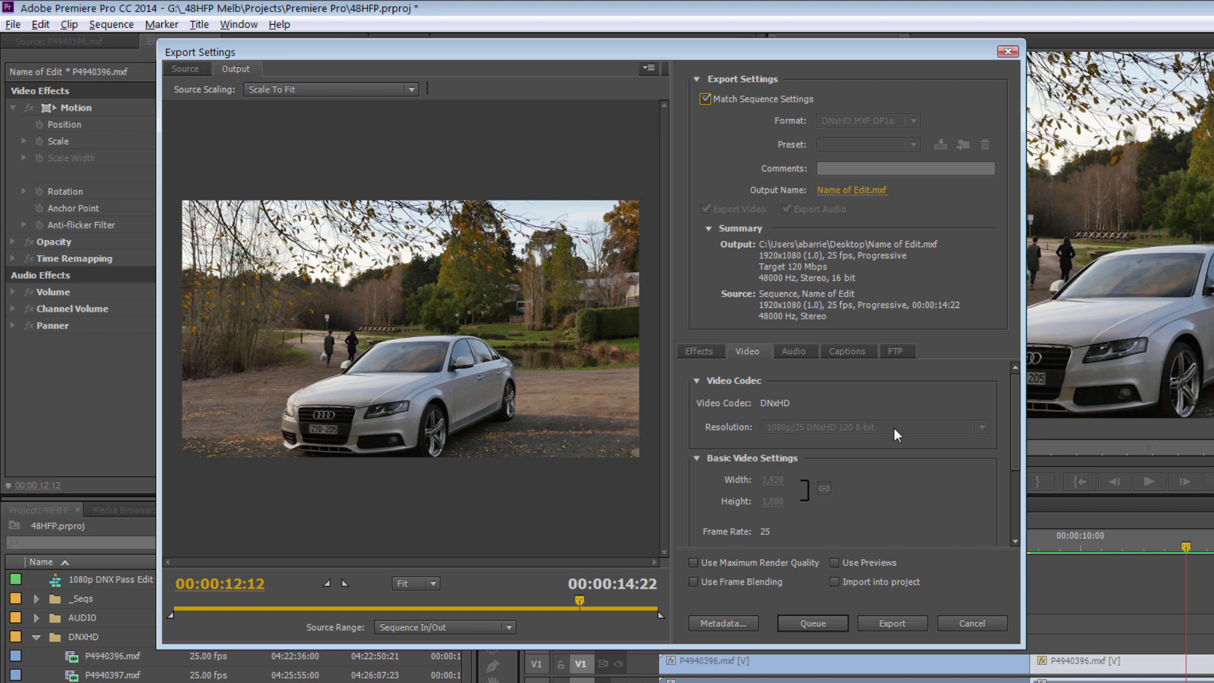
mouse_move(1018, 420)
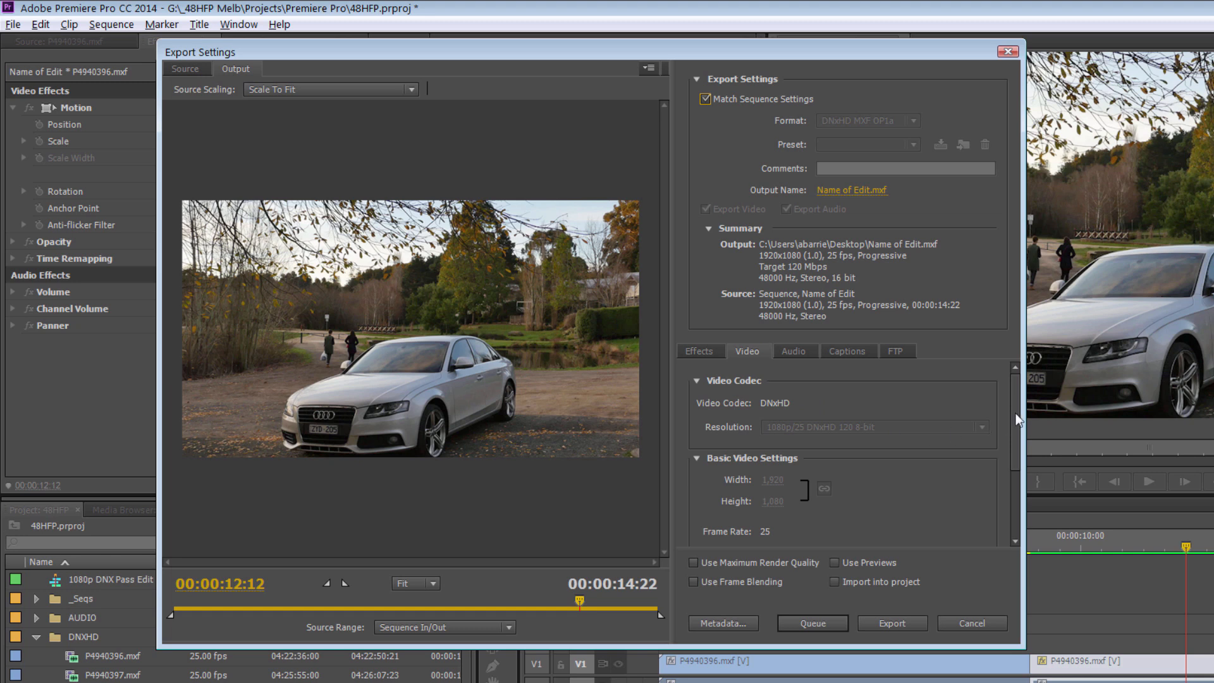
scroll(down, 3)
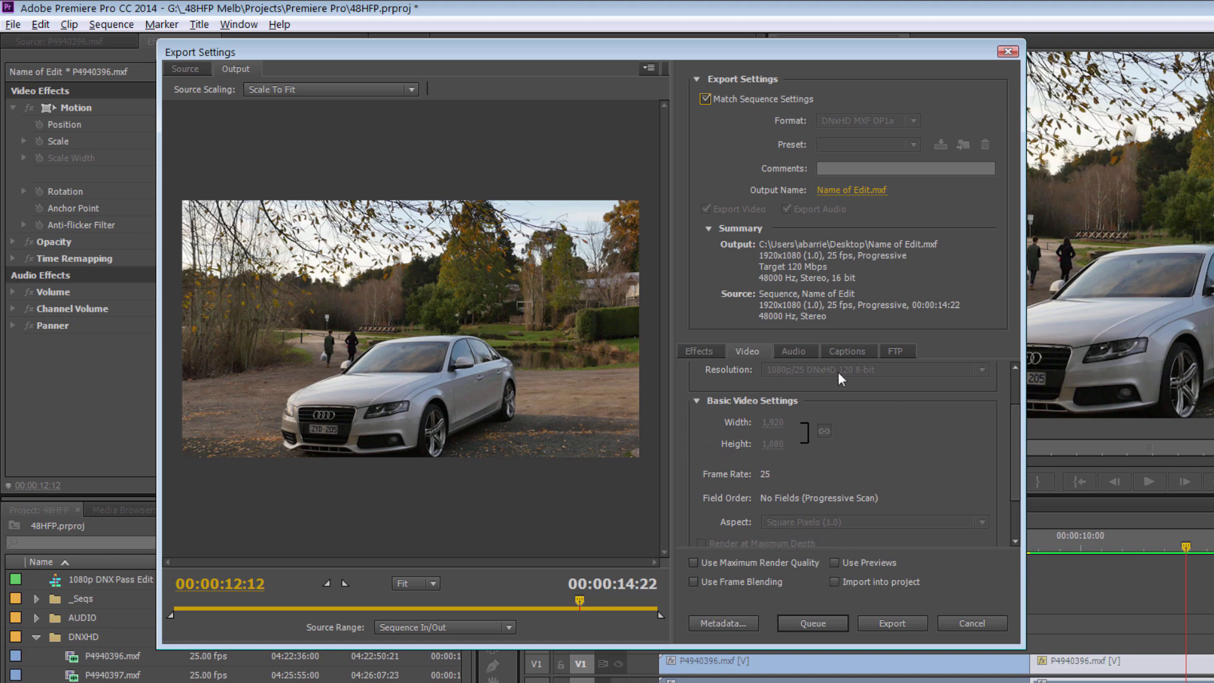
mouse_move(844, 381)
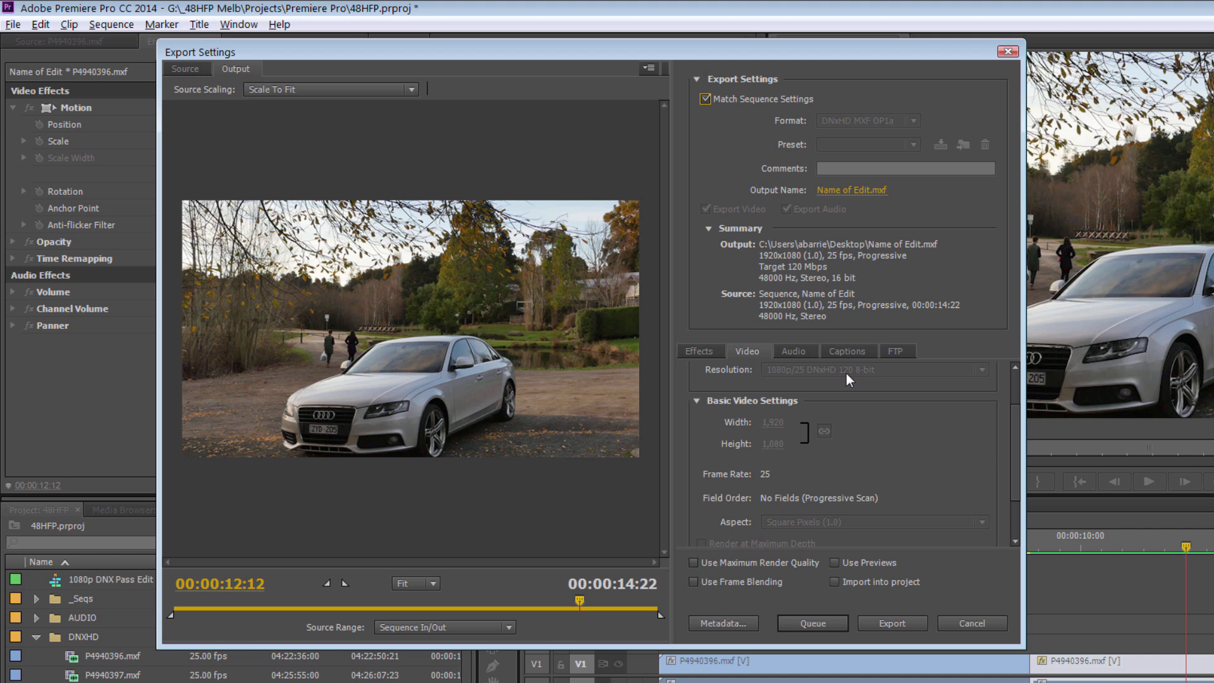
mouse_move(786, 453)
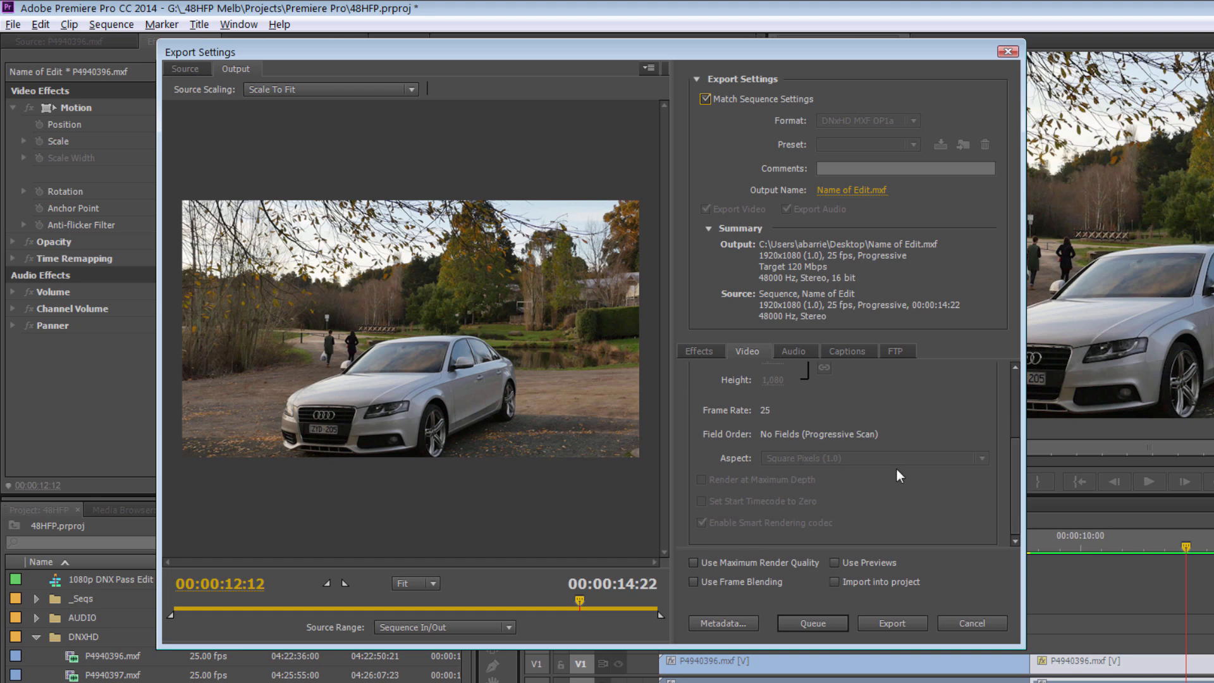
mouse_move(857, 561)
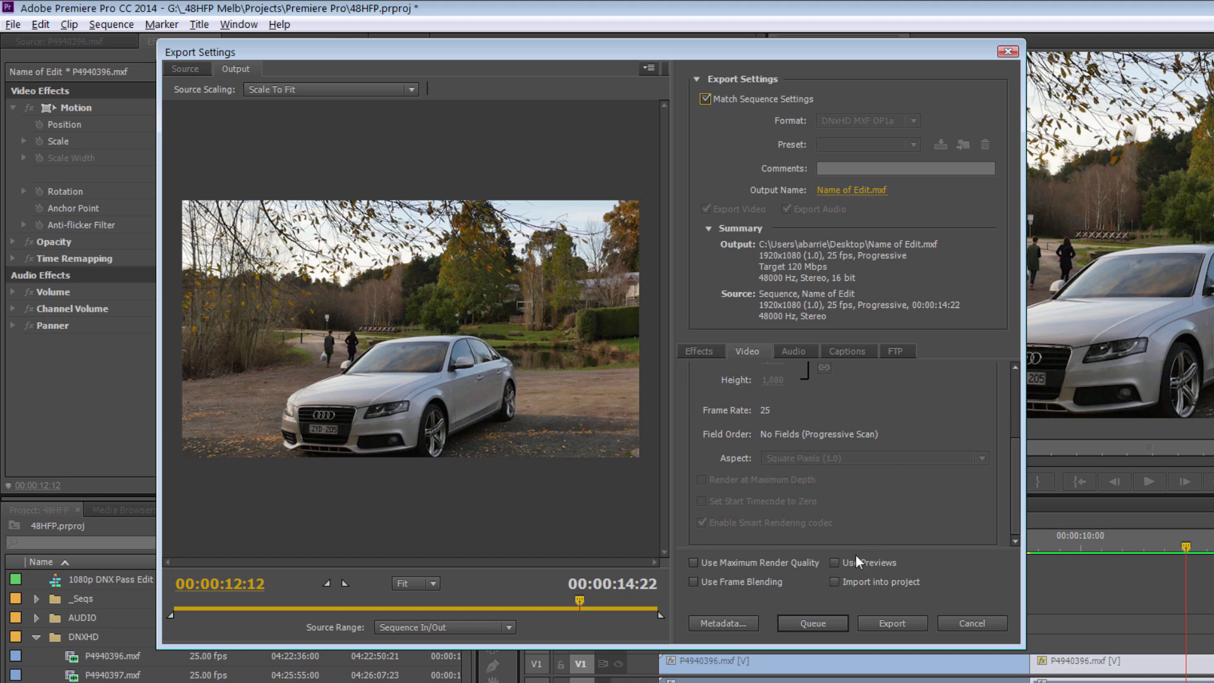
Tick Use Previews so the export reuses the rendered DNX preview files.
click(833, 561)
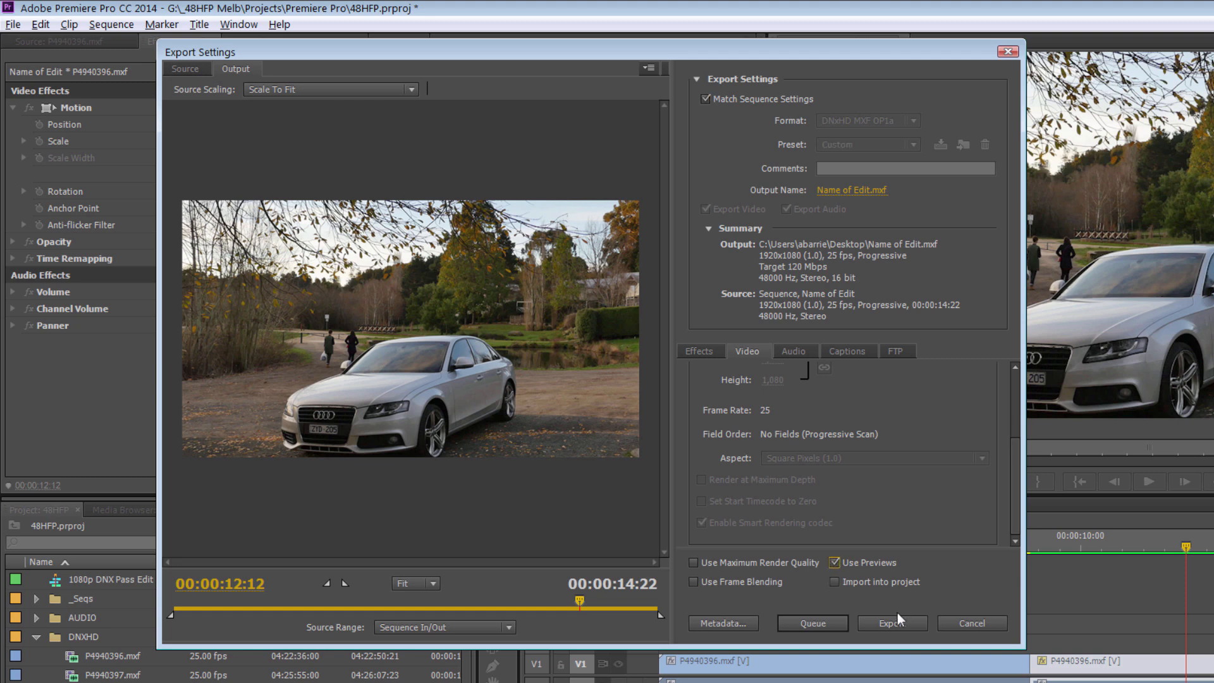
mouse_move(913, 463)
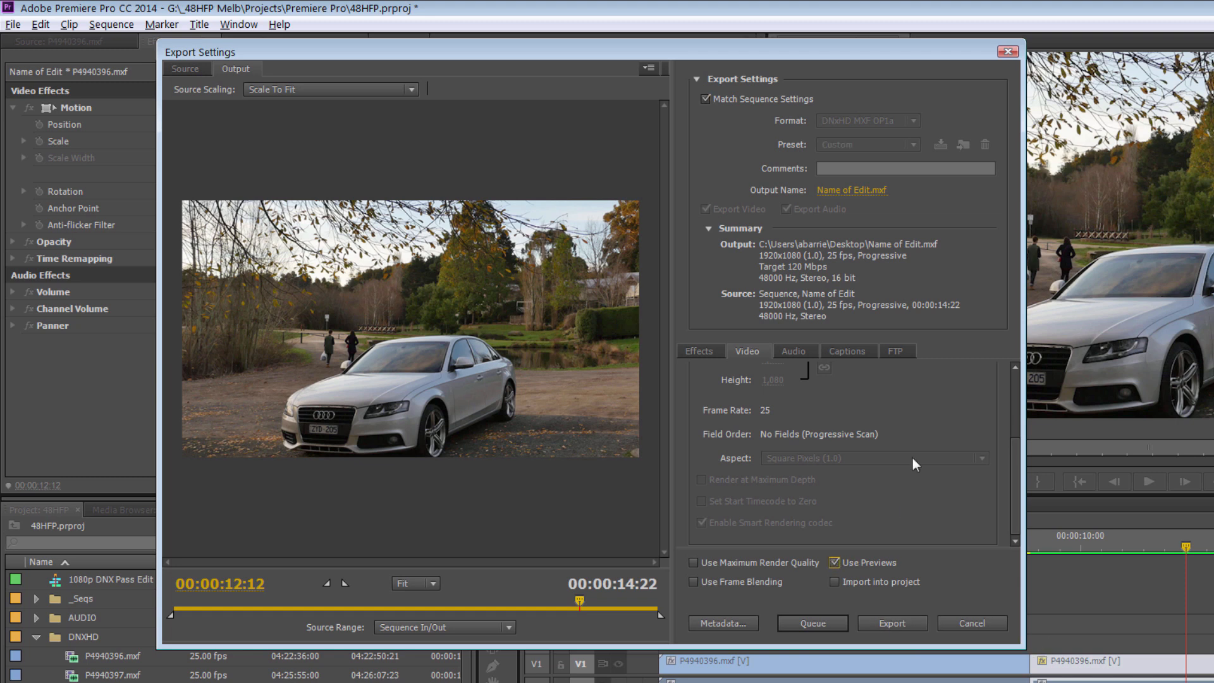
click(851, 190)
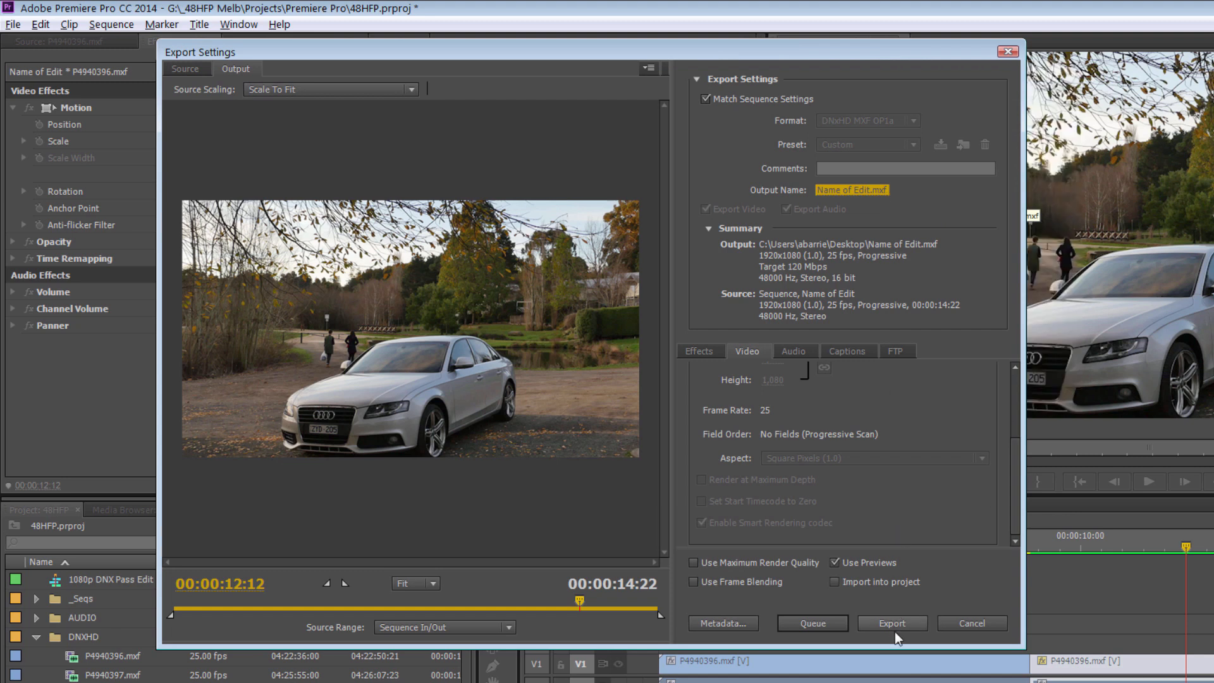
mouse_move(892, 623)
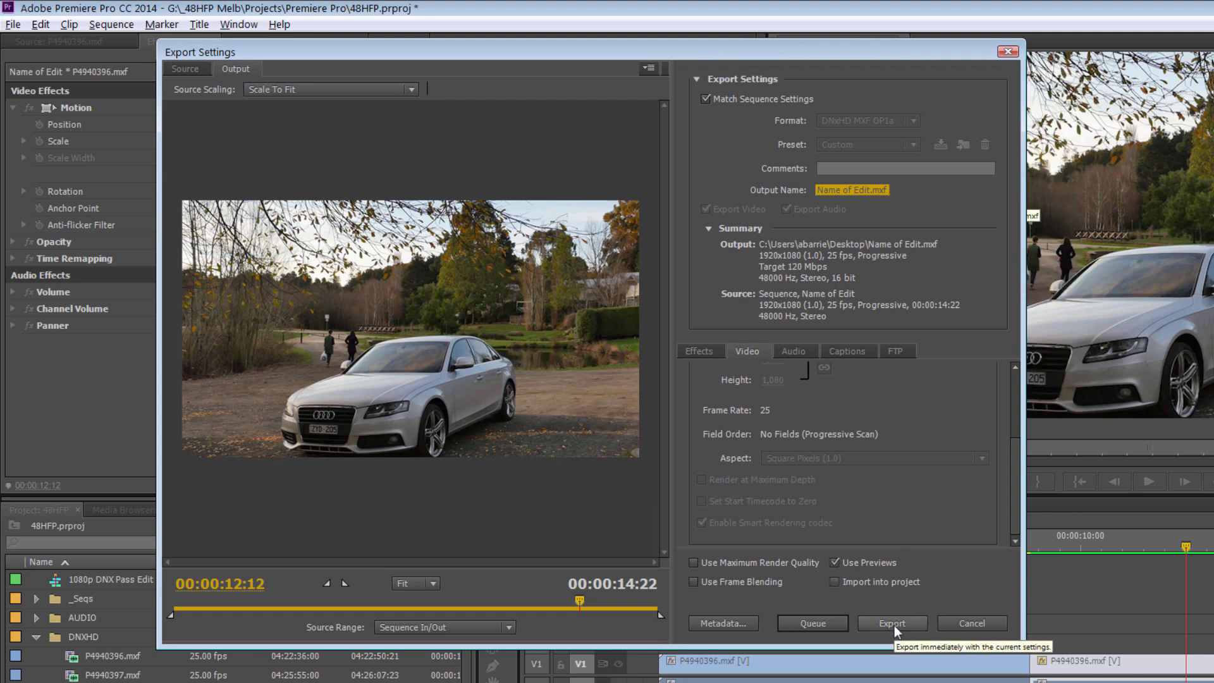